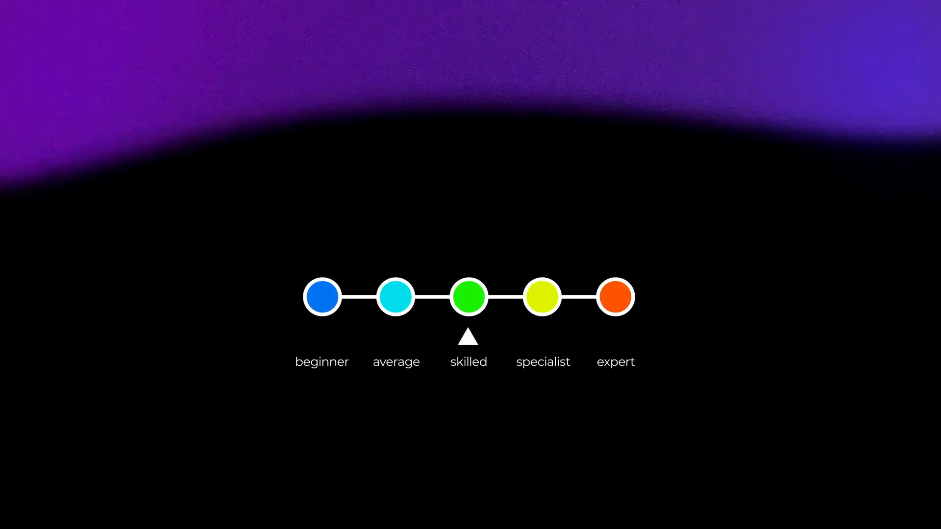
Step: Sign in to BSN.cloud and continue with the BSN-CMS network to the dashboard
click(321, 297)
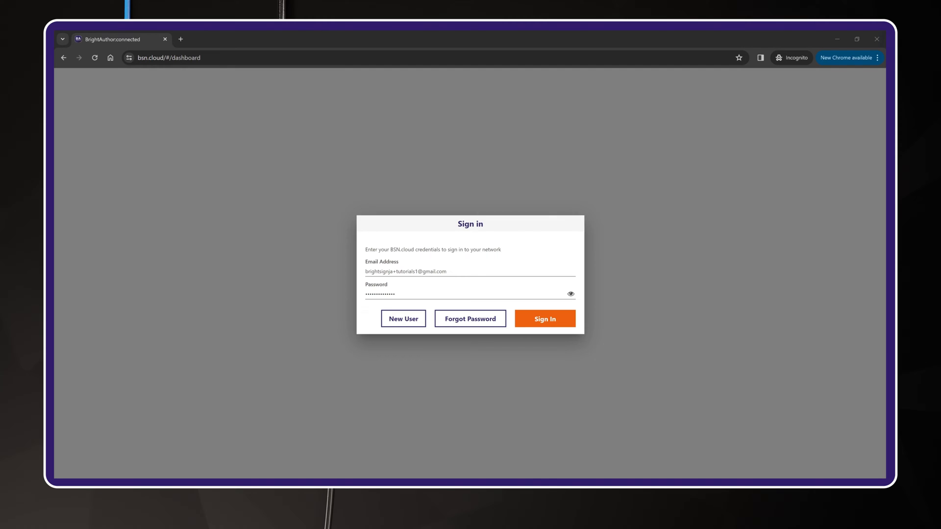
click(543, 319)
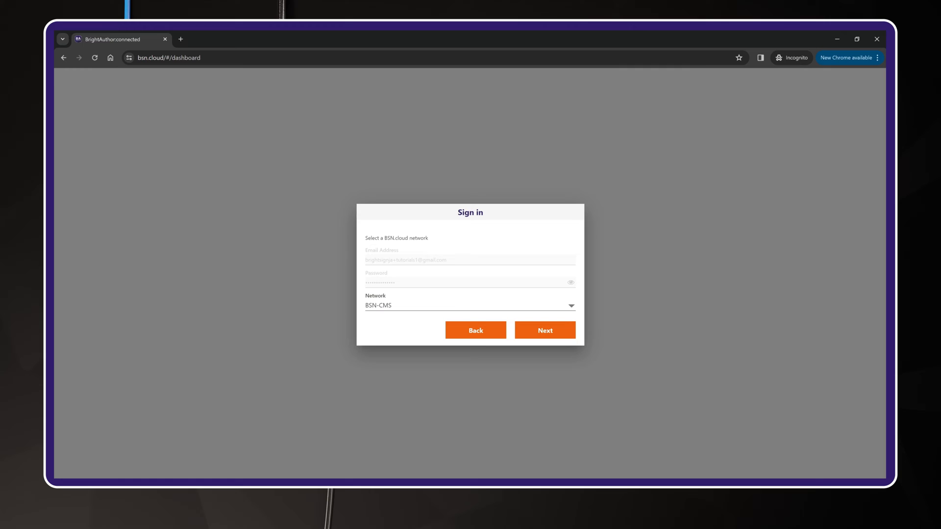
click(545, 330)
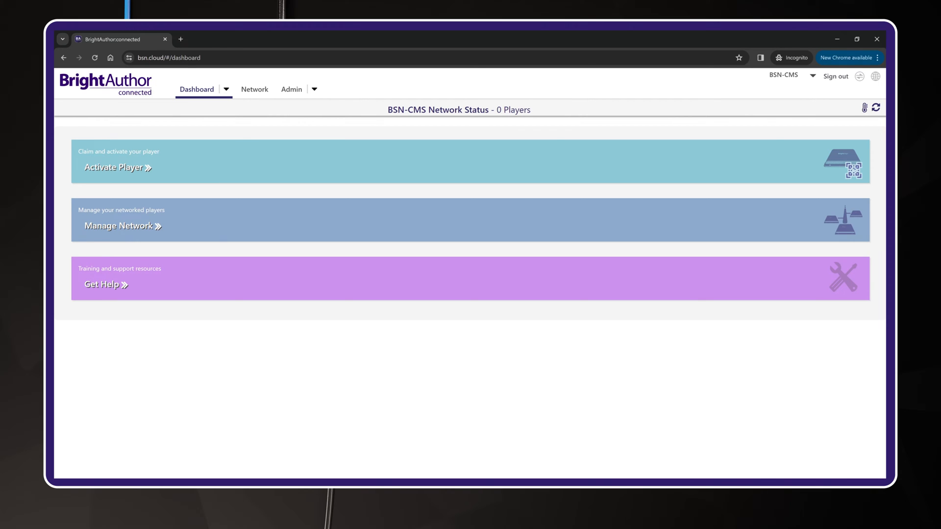
Step: From the Admin area, start a new player setup with the Setup tile
click(291, 89)
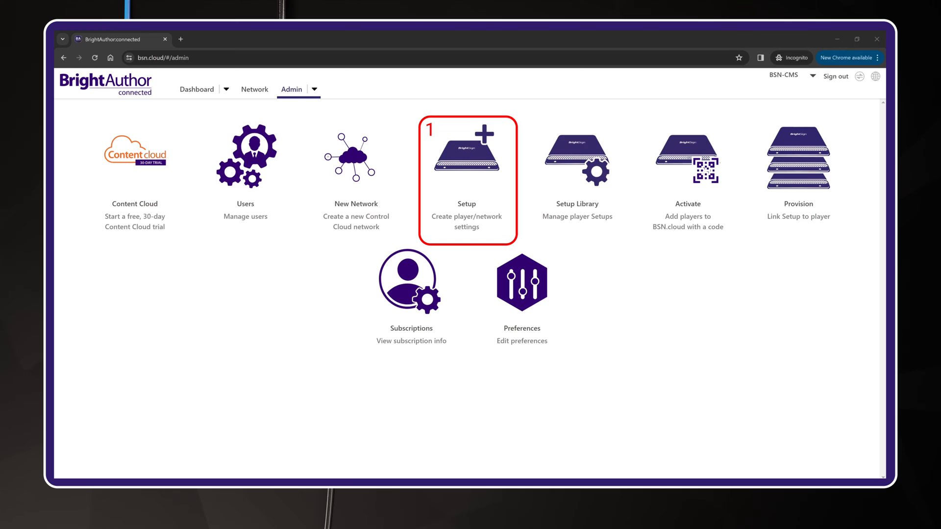
click(798, 159)
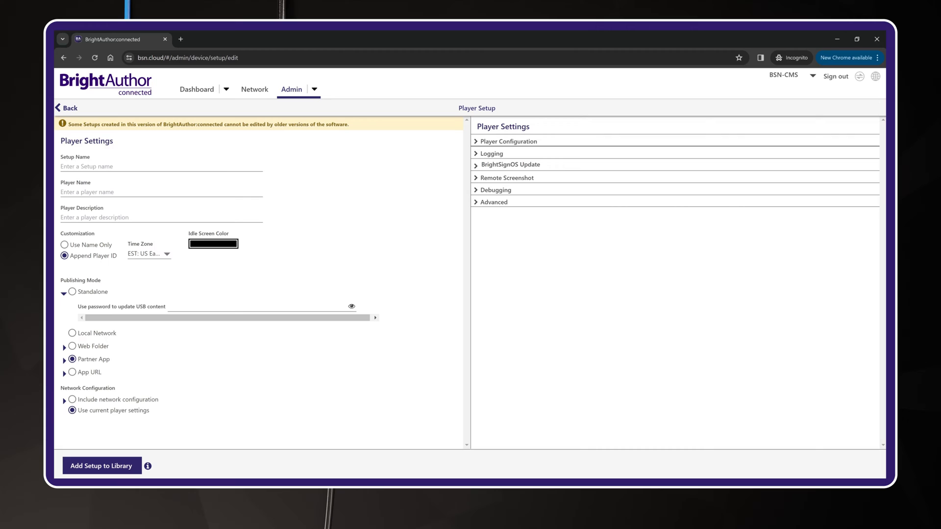
Step: Name the setup 'CMS Partner Setup' with player name 'default', keeping EST: US Eastern Time
text(CMS Partner Setup)
text(defau)
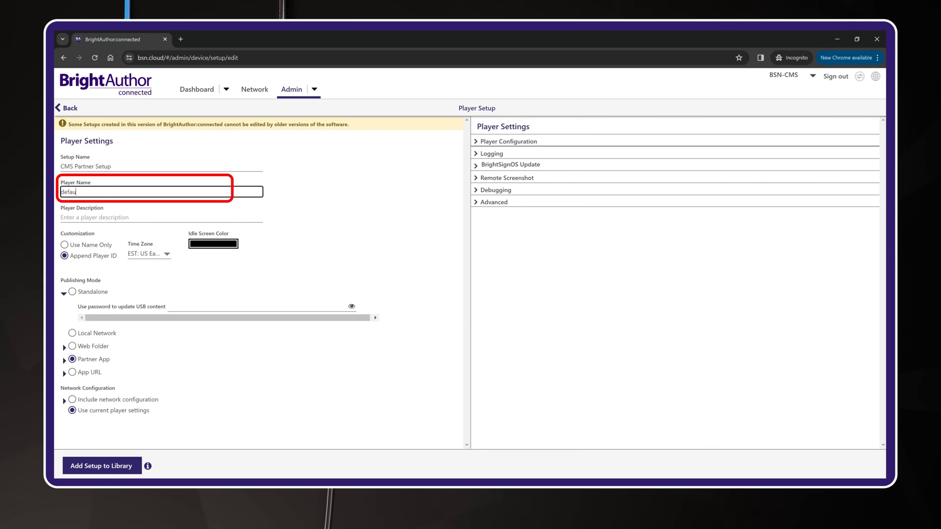
text(lt)
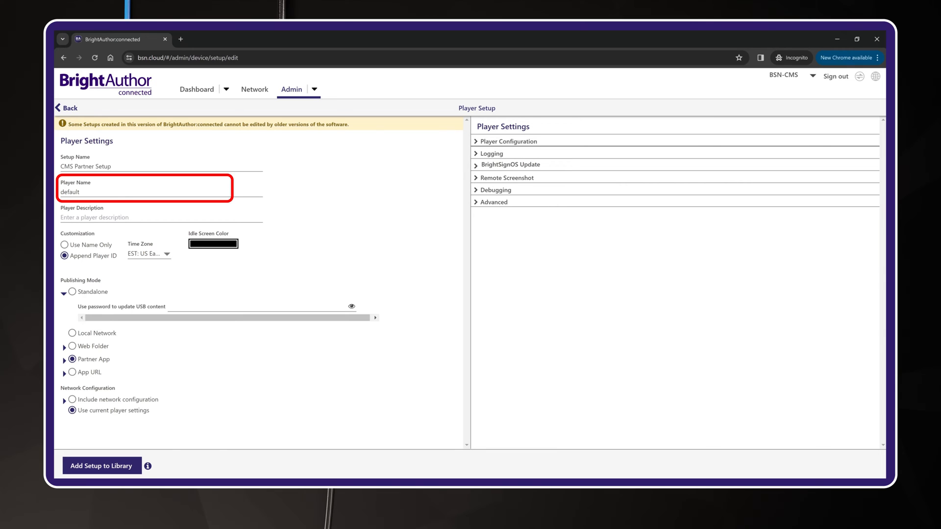
click(148, 254)
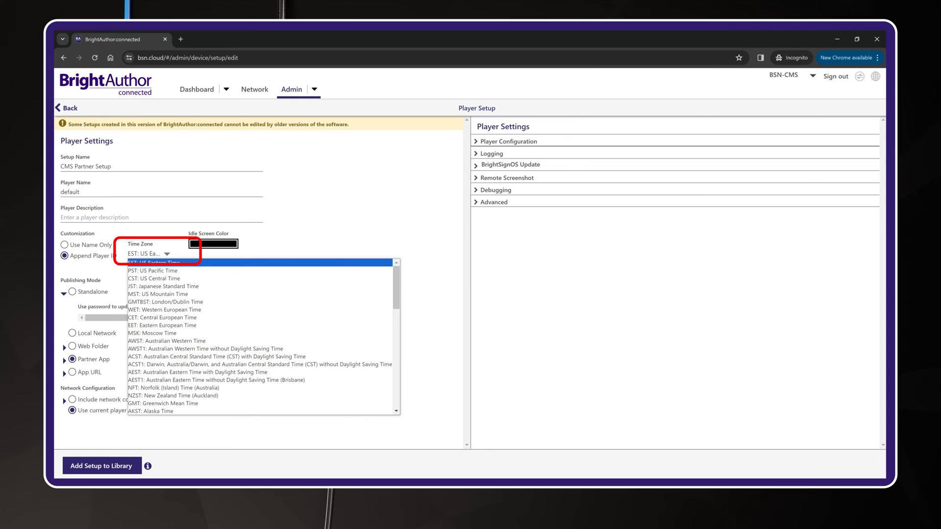
click(150, 254)
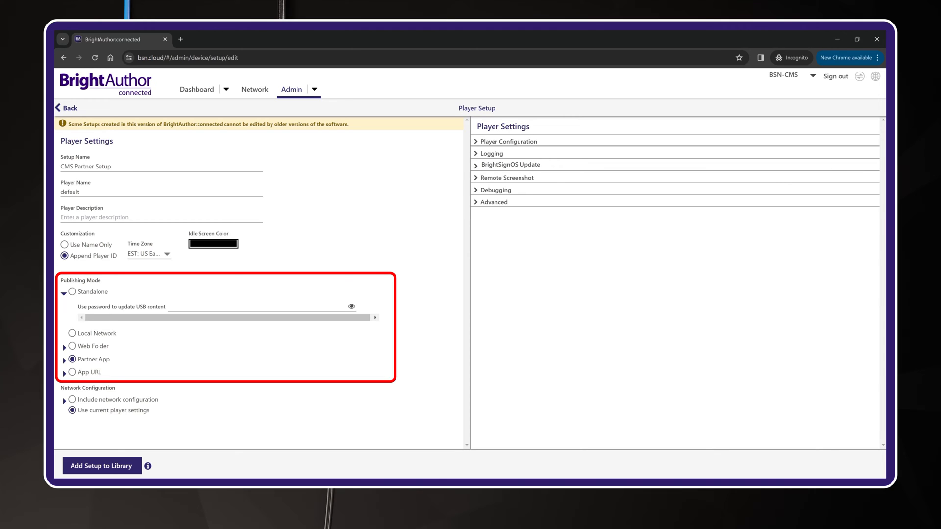
Step: Browse the partner app lists, pick Appspace, and briefly check its App URL
click(64, 359)
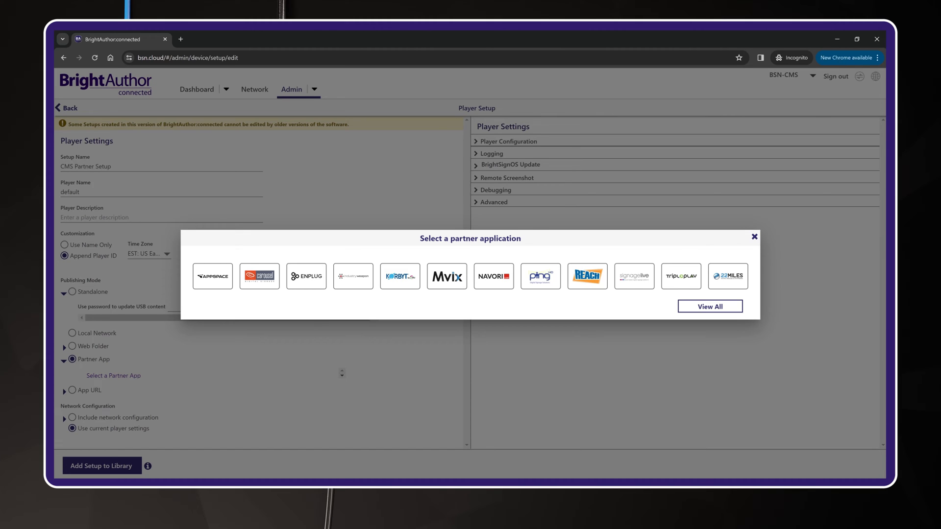
click(709, 307)
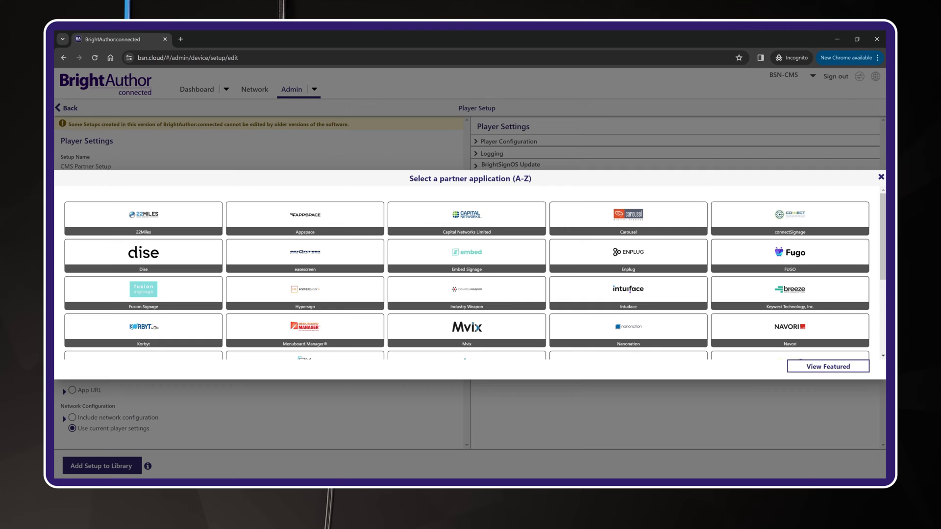
click(826, 367)
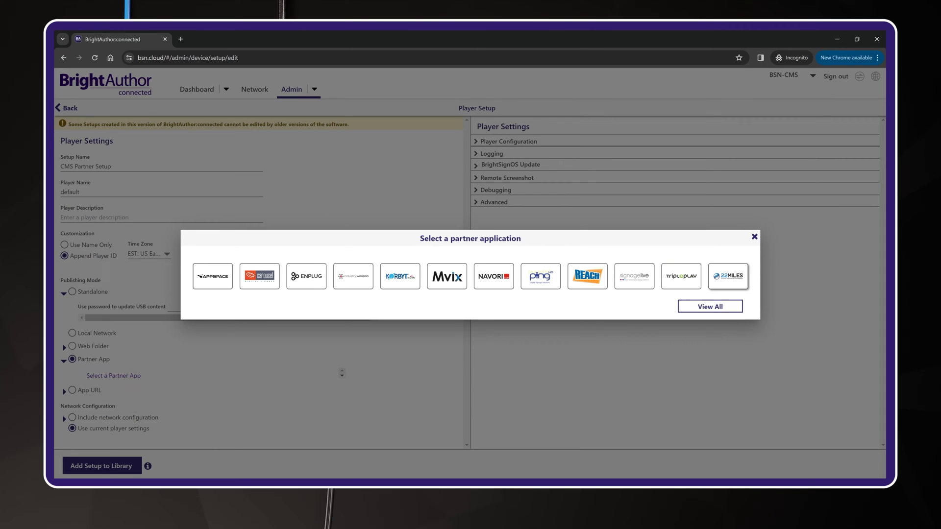
mouse_move(213, 276)
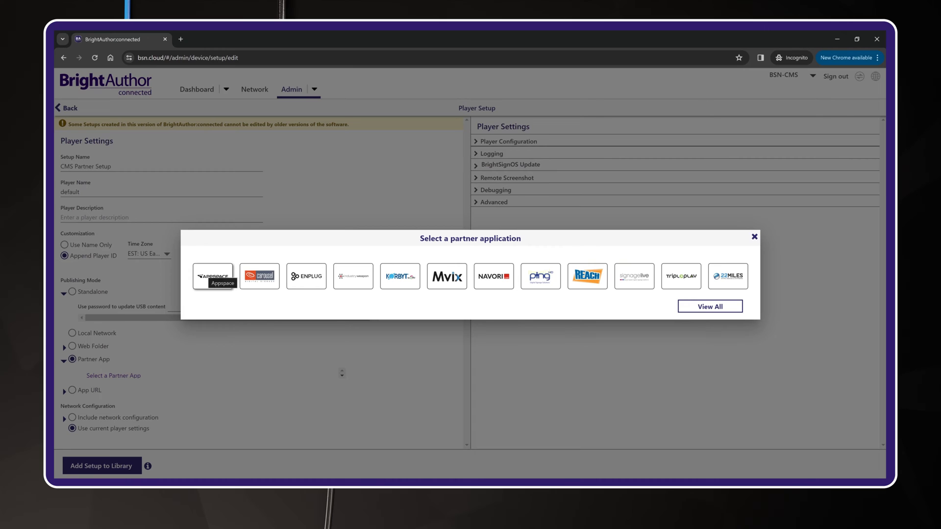
click(211, 276)
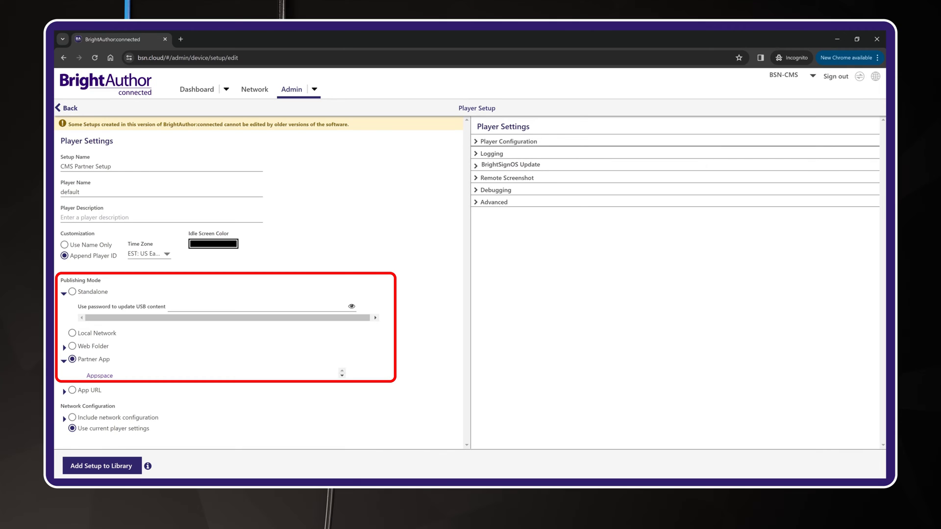
click(64, 390)
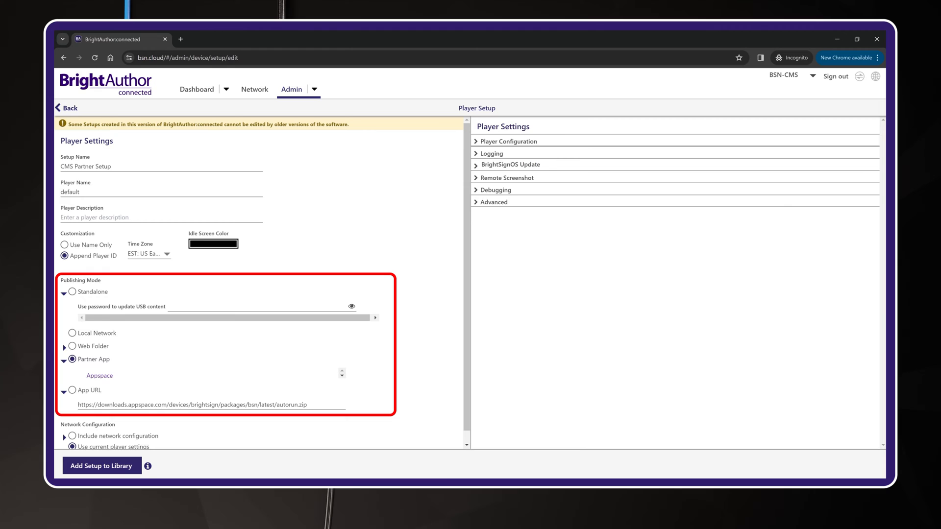
click(65, 390)
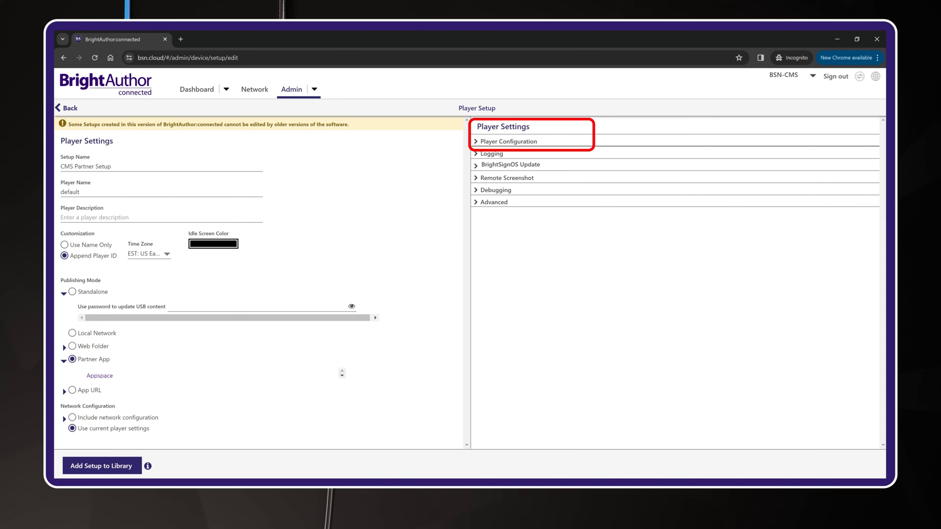
Step: Set the XD1035/XT1145 model group to update to 'Latest released OS: 9.0.120'
click(508, 142)
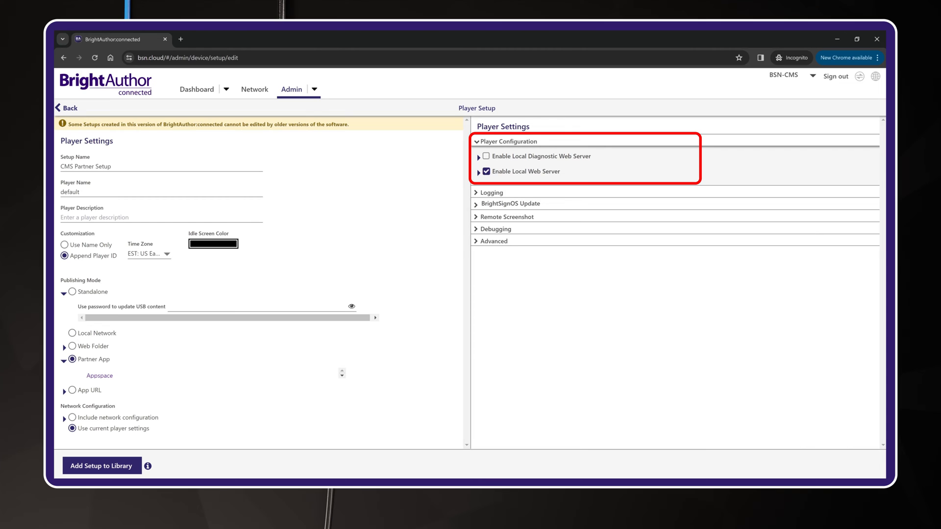
click(510, 141)
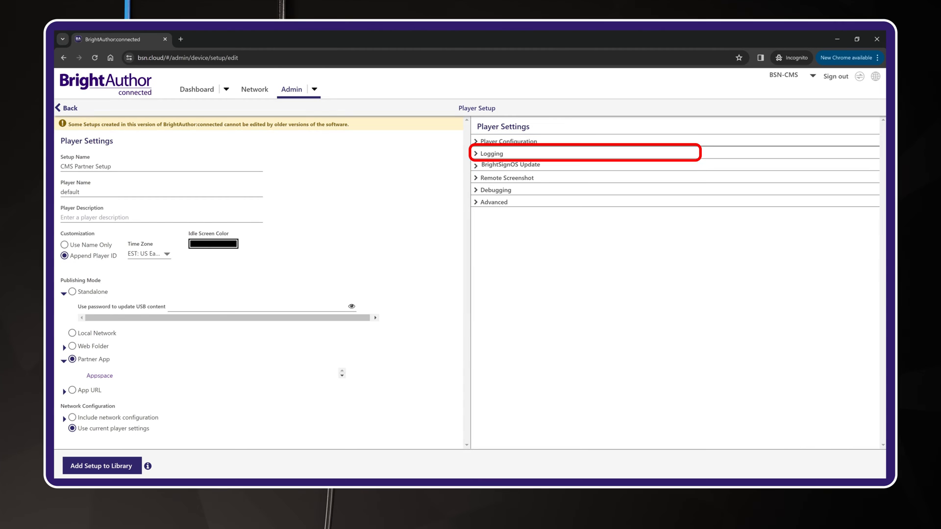
click(490, 153)
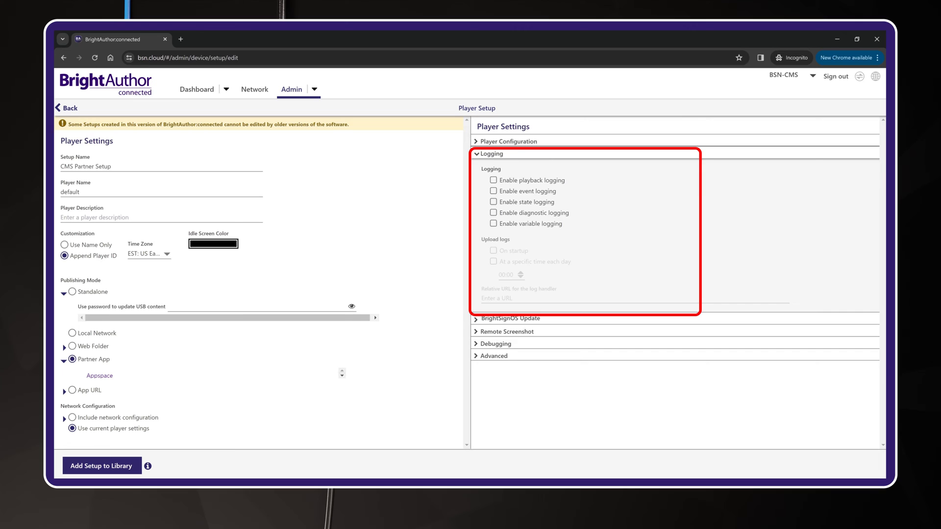
click(490, 153)
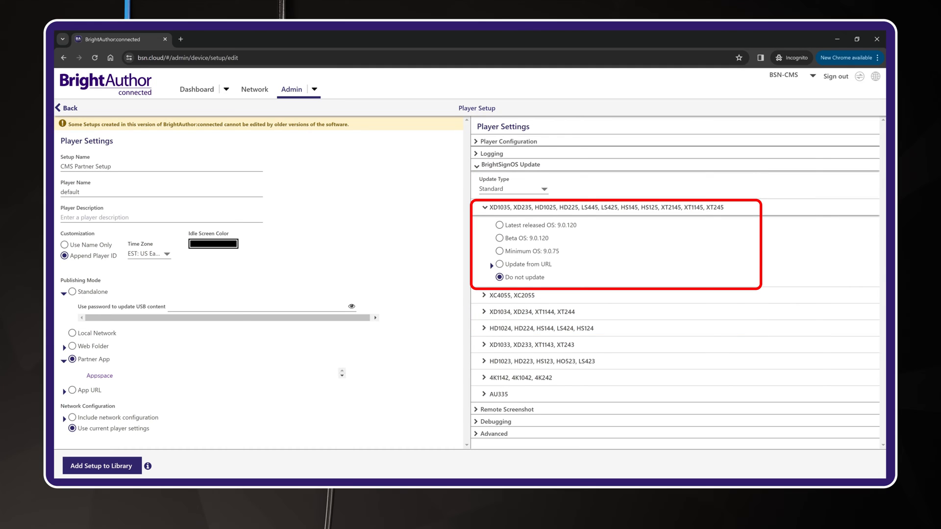
click(499, 225)
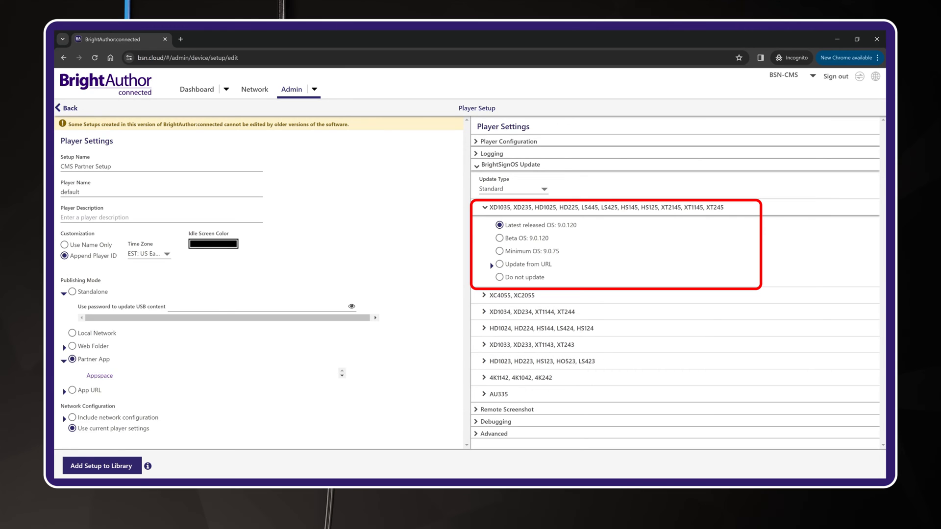
click(511, 165)
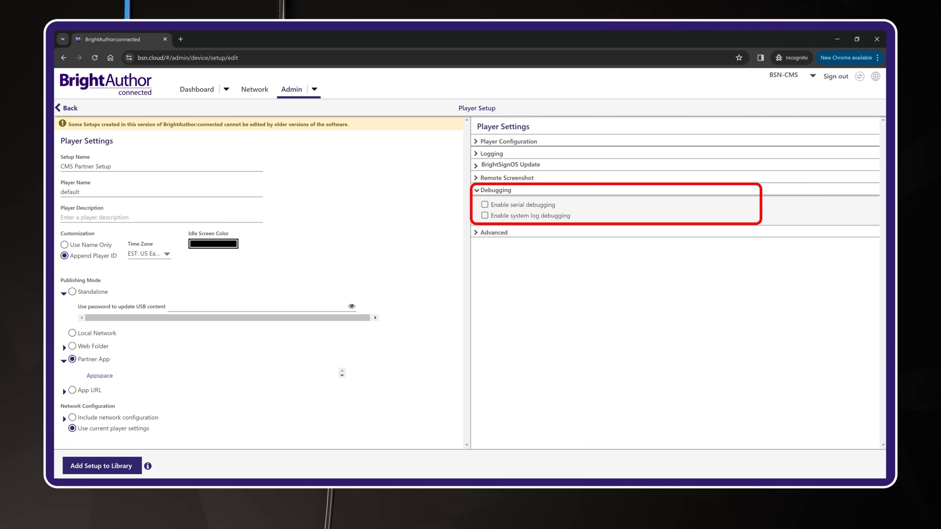
Step: Review the Advanced settings and add 'CMS Partner Setup' to the Setup Library
click(493, 232)
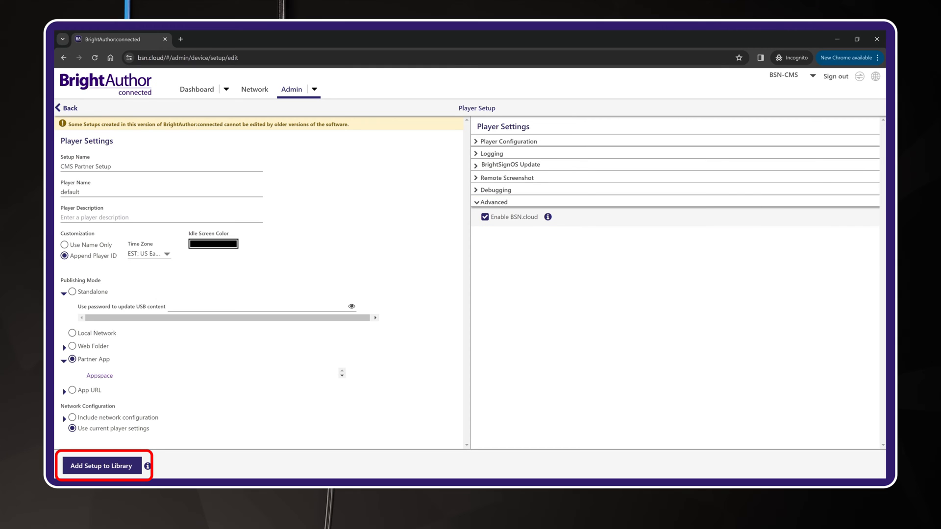
click(101, 465)
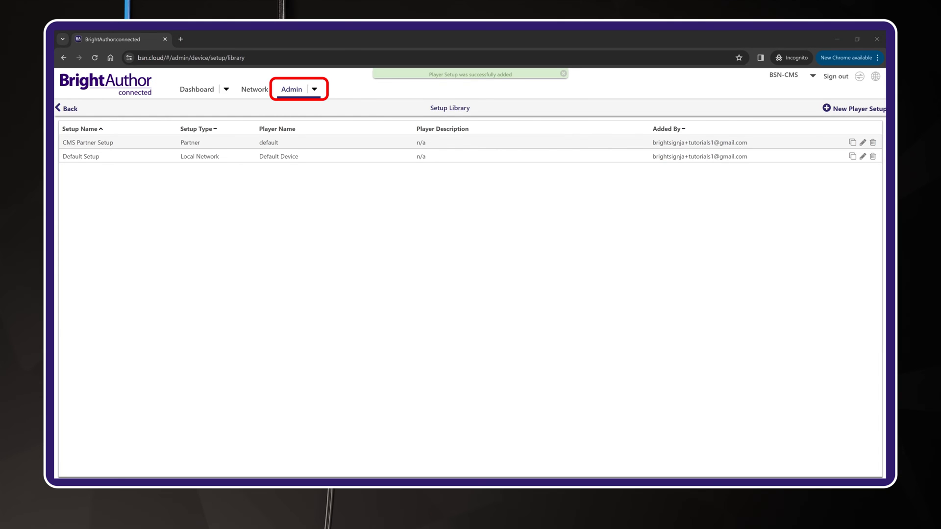
Step: Go to Player Provisioning from the Admin dropdown menu
click(291, 89)
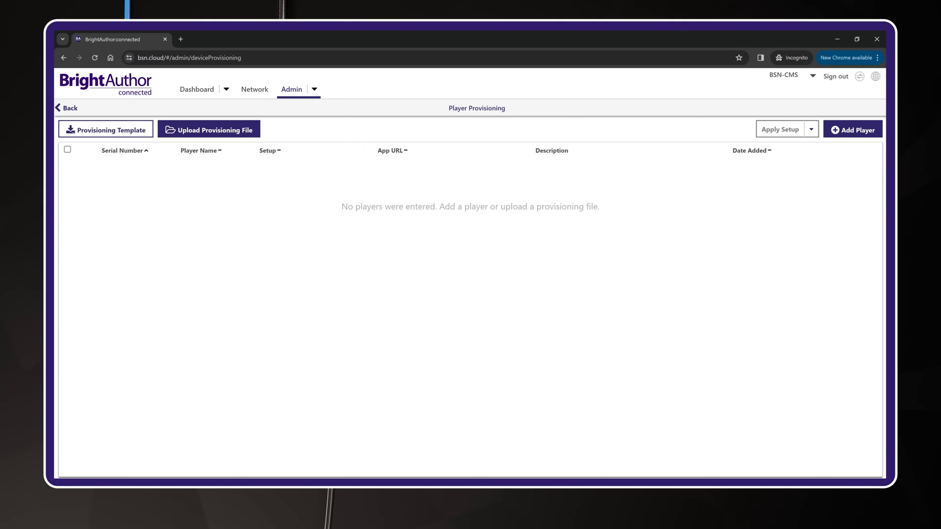
Step: Add player USD39H001343 named 'XT1145 Demo Player' with description 'CMS Demo Content'
click(852, 128)
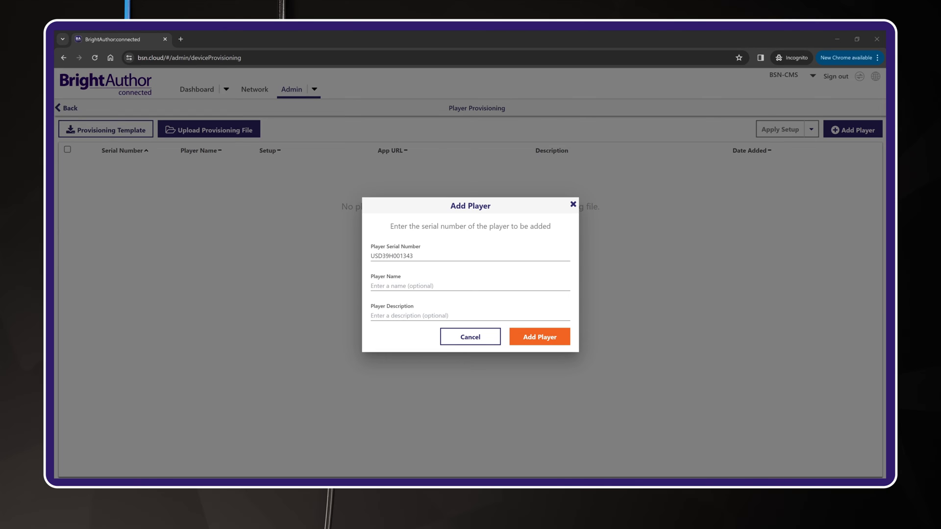
click(470, 285)
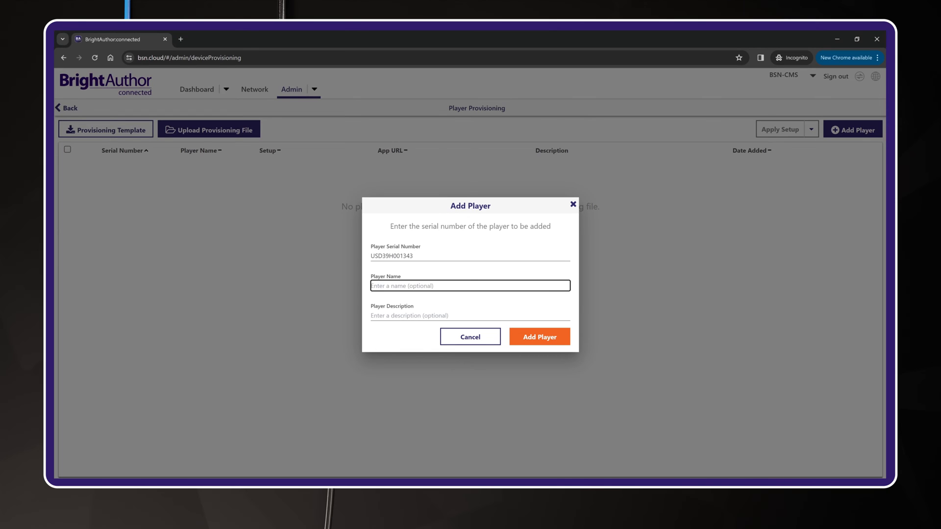
text(XT1145 Demo Player)
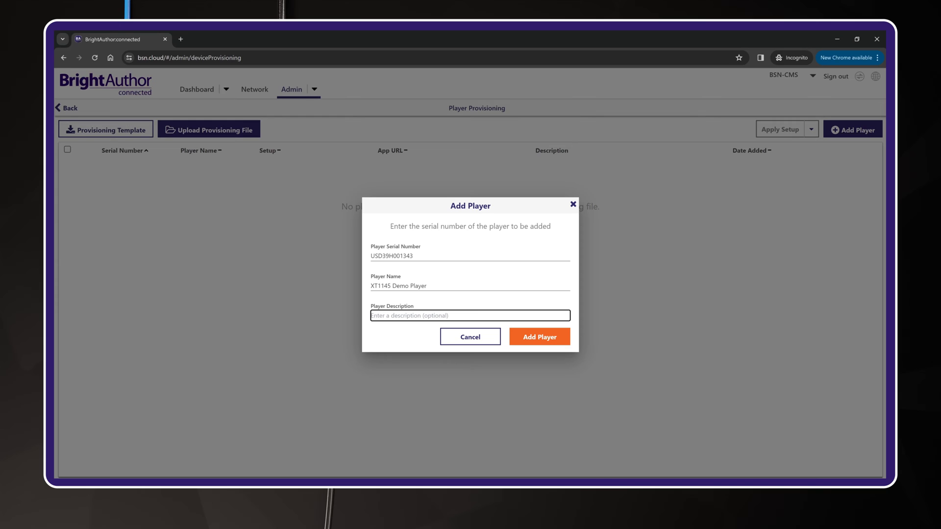
text(CMS)
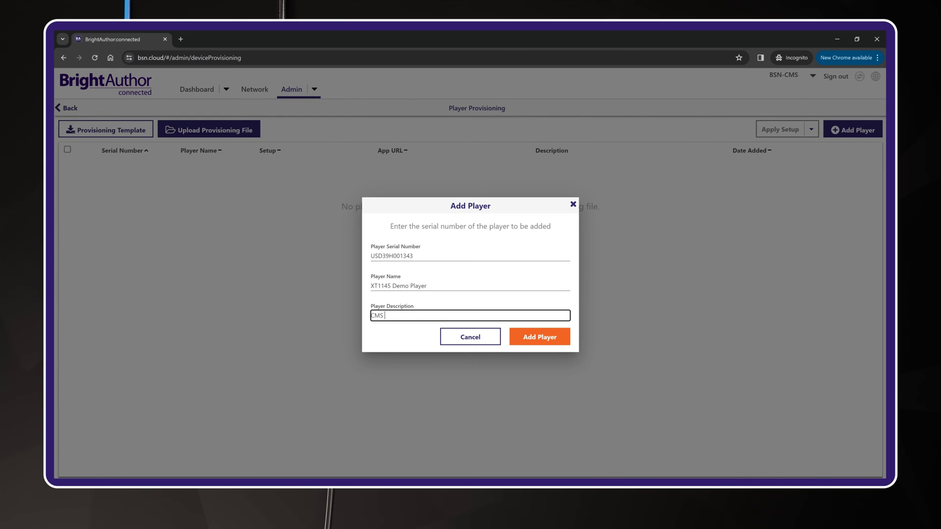
text(Demo Content)
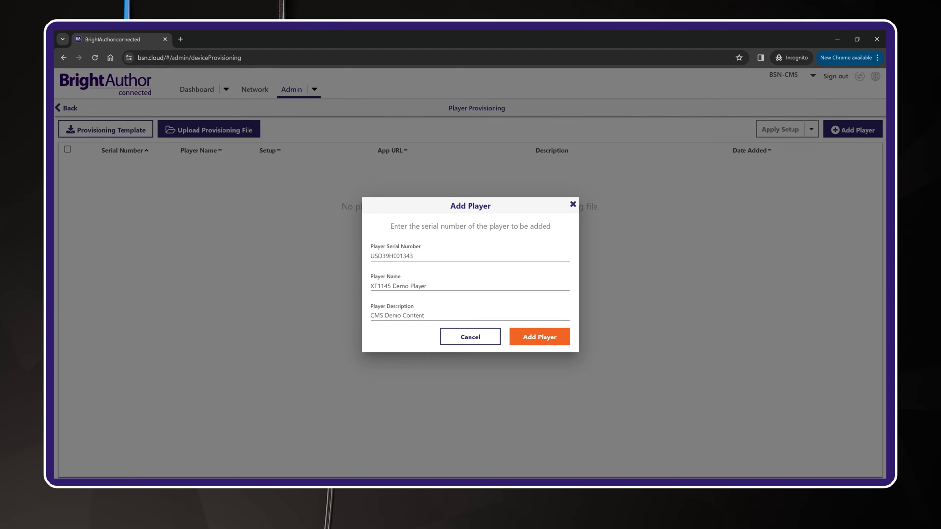
click(538, 337)
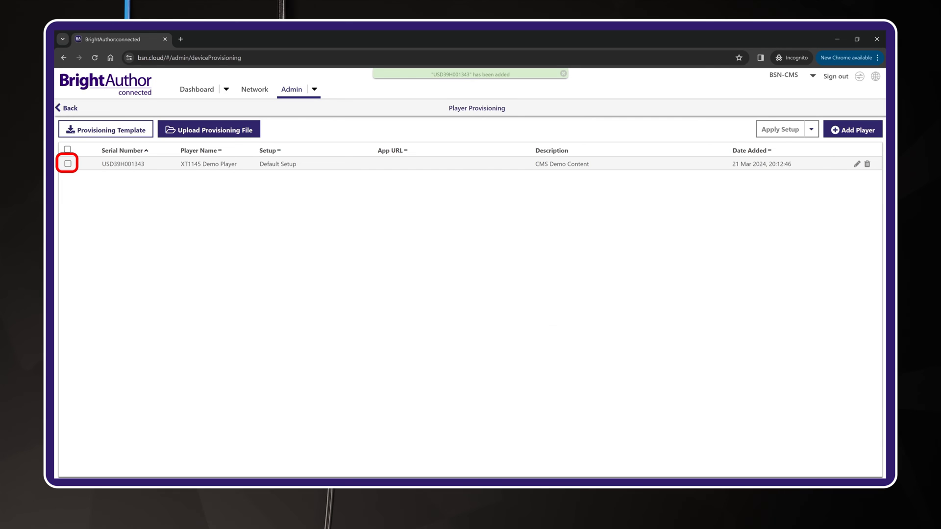
Step: Select XT1145 Demo Player and apply 'CMS Partner Setup' to it
click(68, 164)
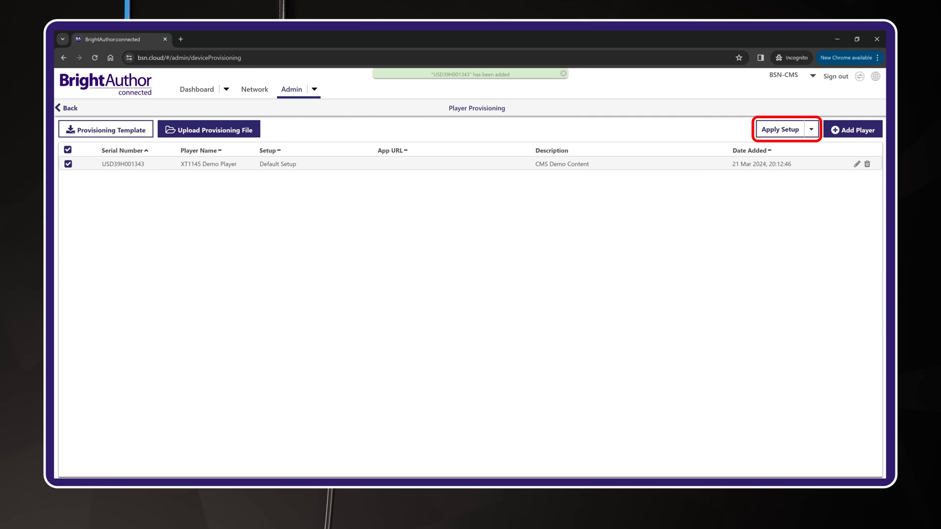
click(780, 129)
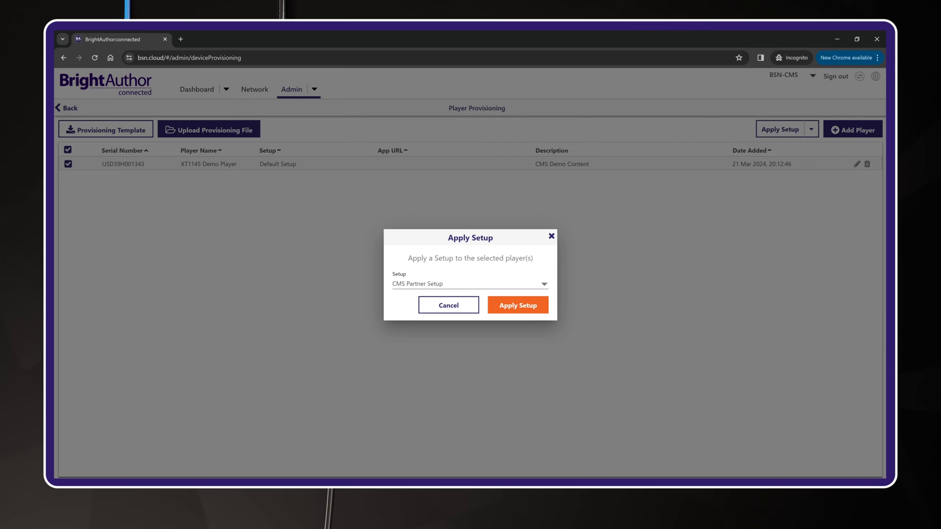
click(518, 305)
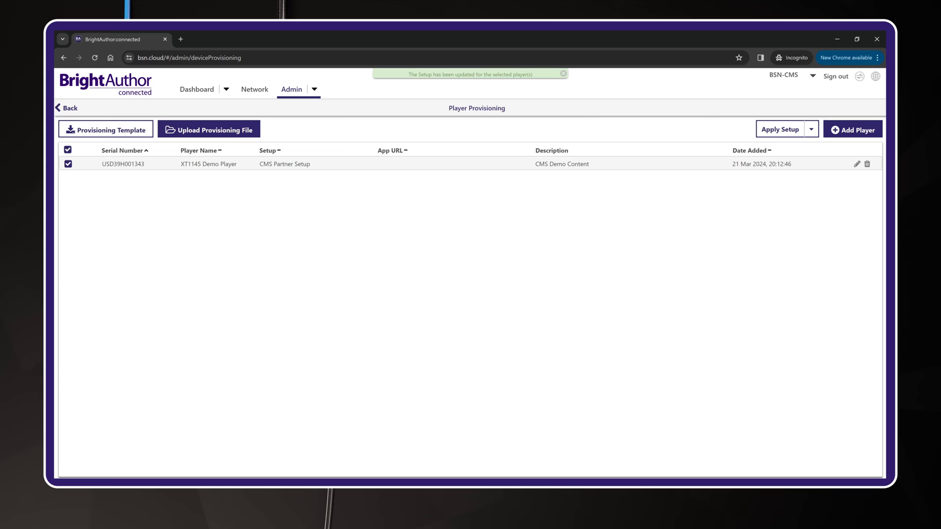
click(562, 74)
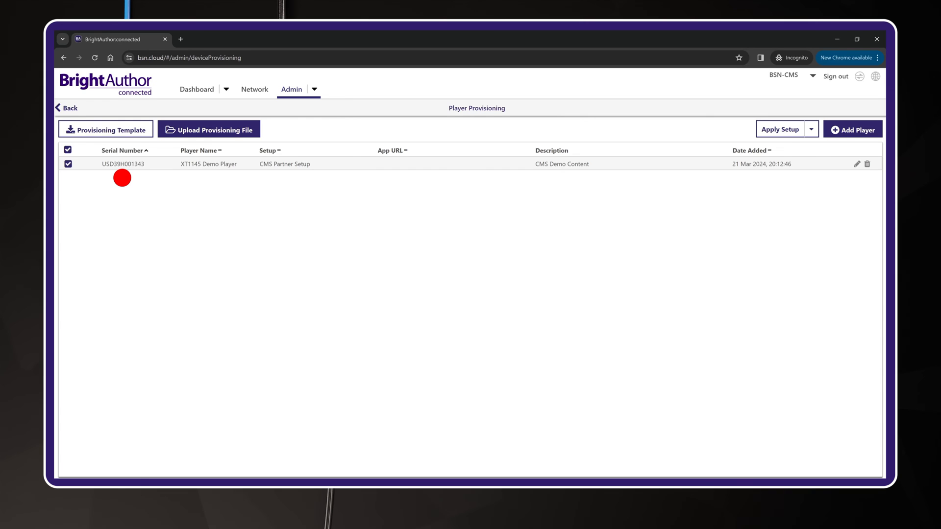
mouse_move(206, 177)
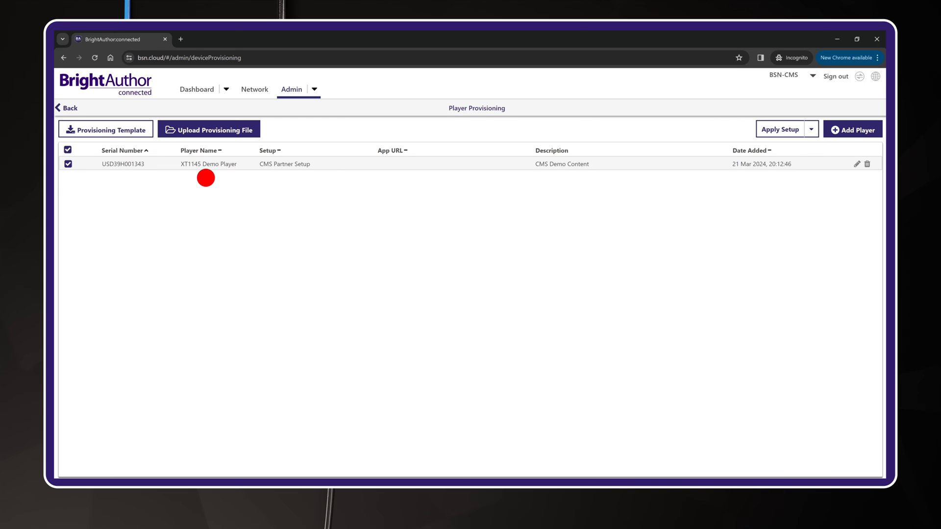
mouse_move(553, 178)
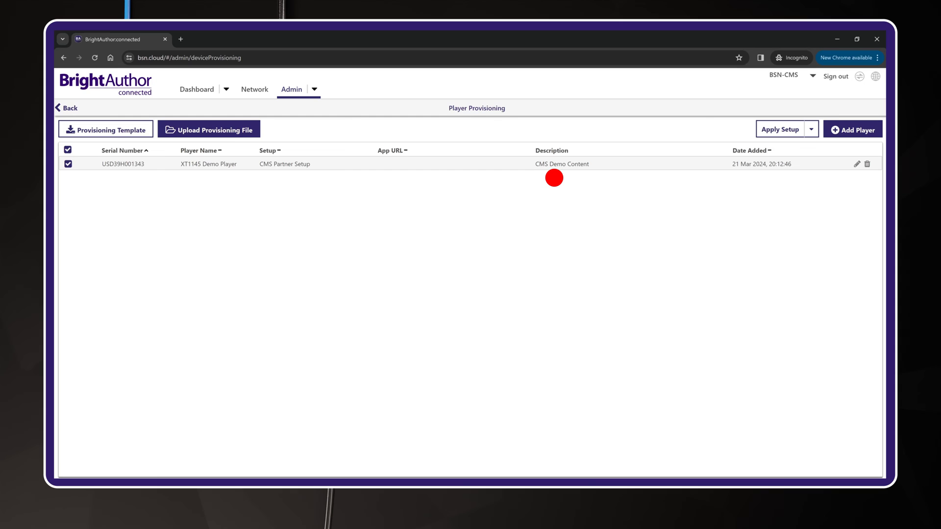
mouse_move(280, 177)
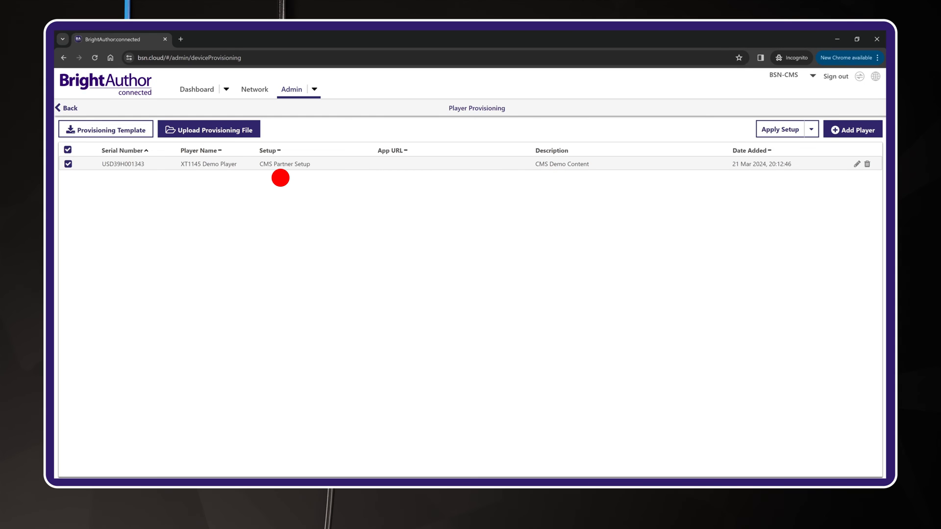